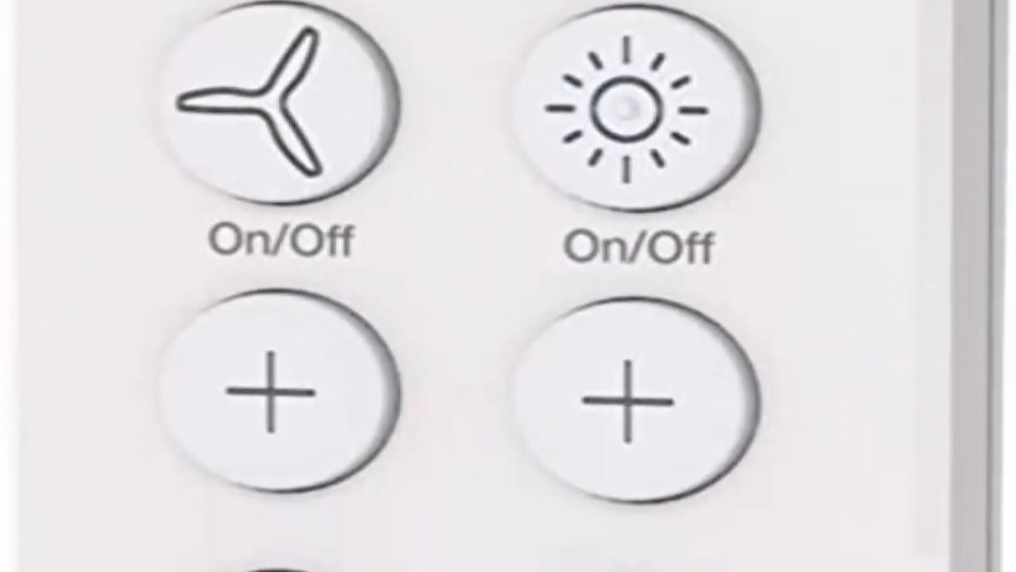
pyautogui.scroll(-3)
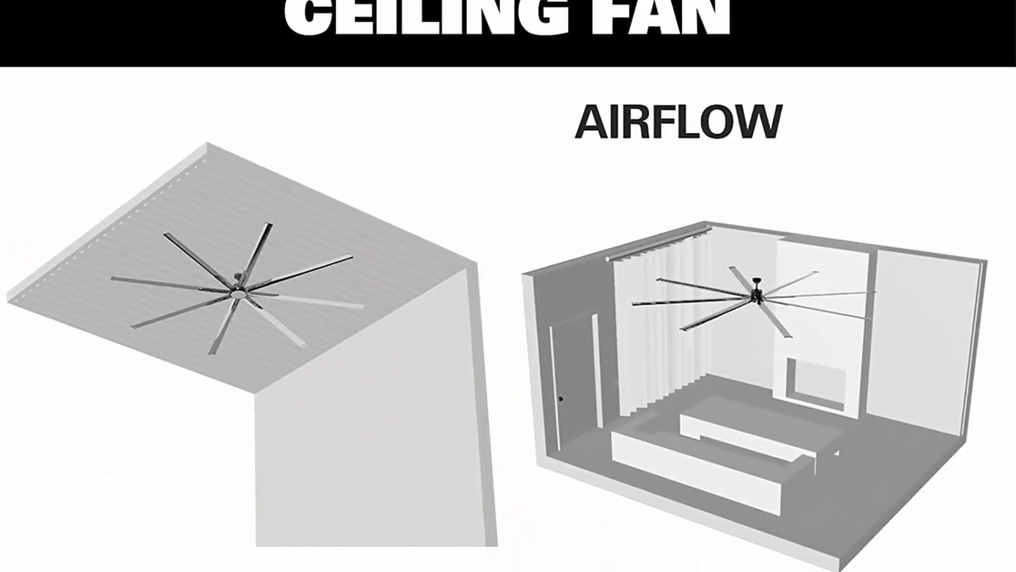
pyautogui.scroll(-3)
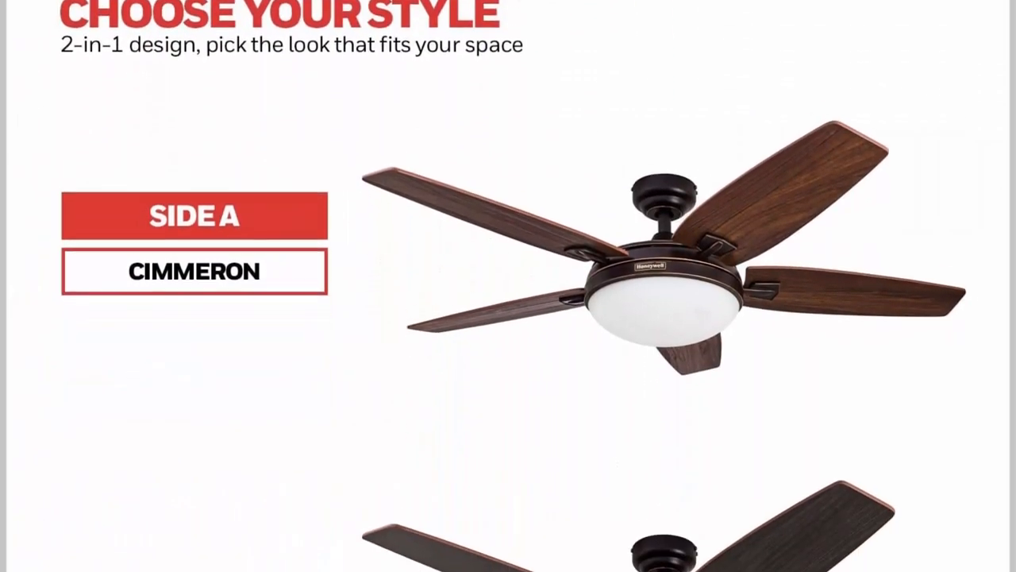
pyautogui.scroll(-3)
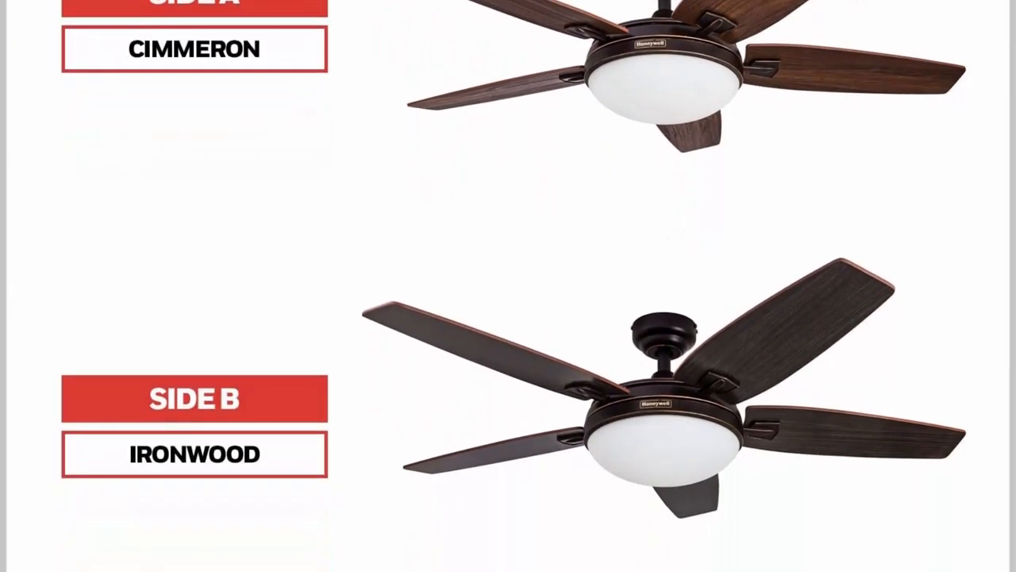